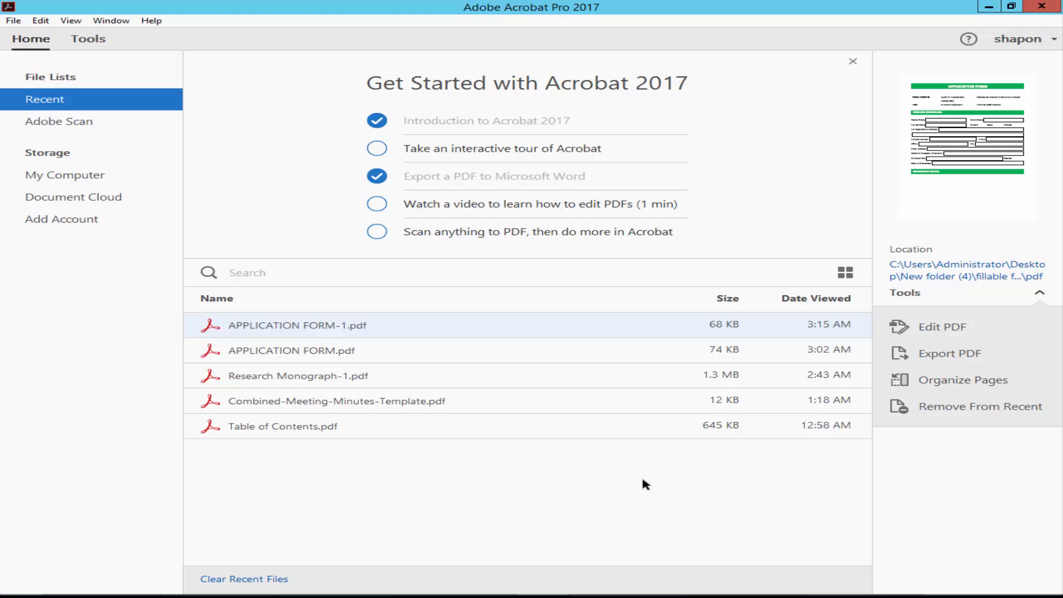
{"action": "mouse_move", "coordinate": [310, 330]}
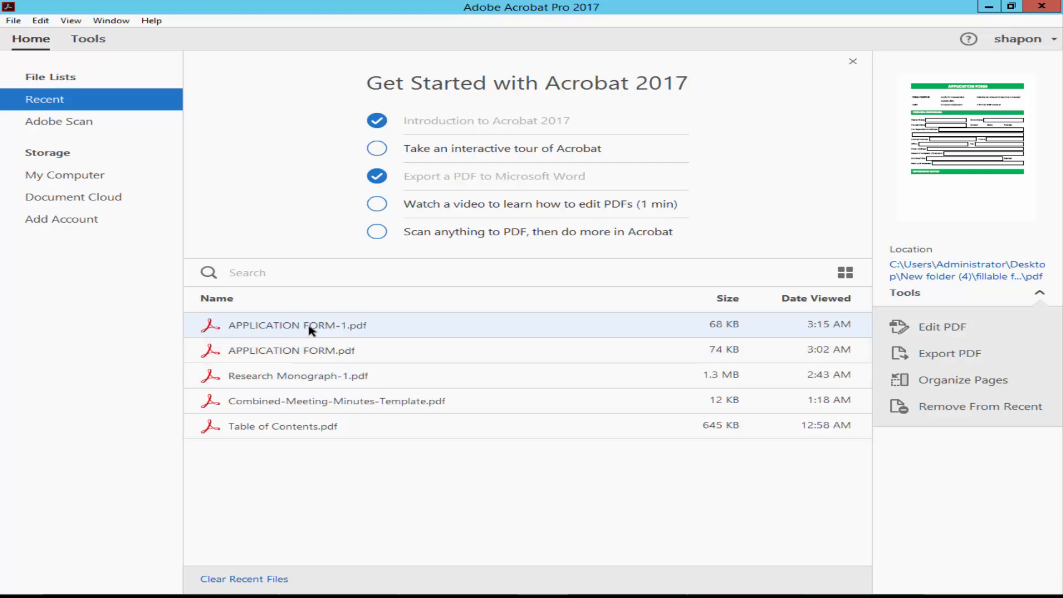
Step: Open APPLICATION FORM-1.pdf from the Recent list and scroll down the form
{"action": "double_click", "coordinate": [296, 325]}
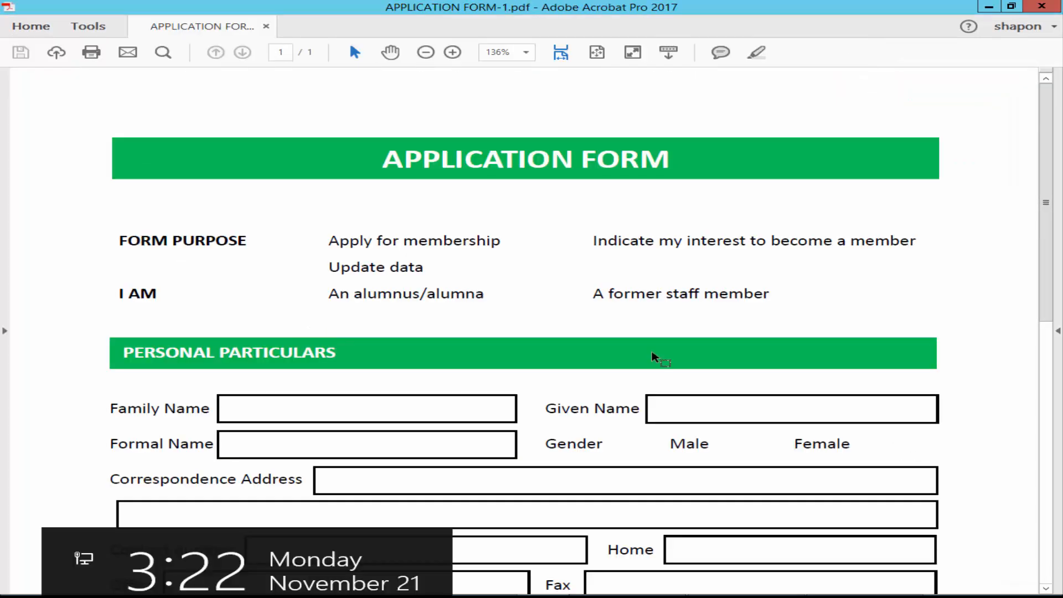
{"action": "scroll", "scroll_direction": "down", "scroll_amount": 3}
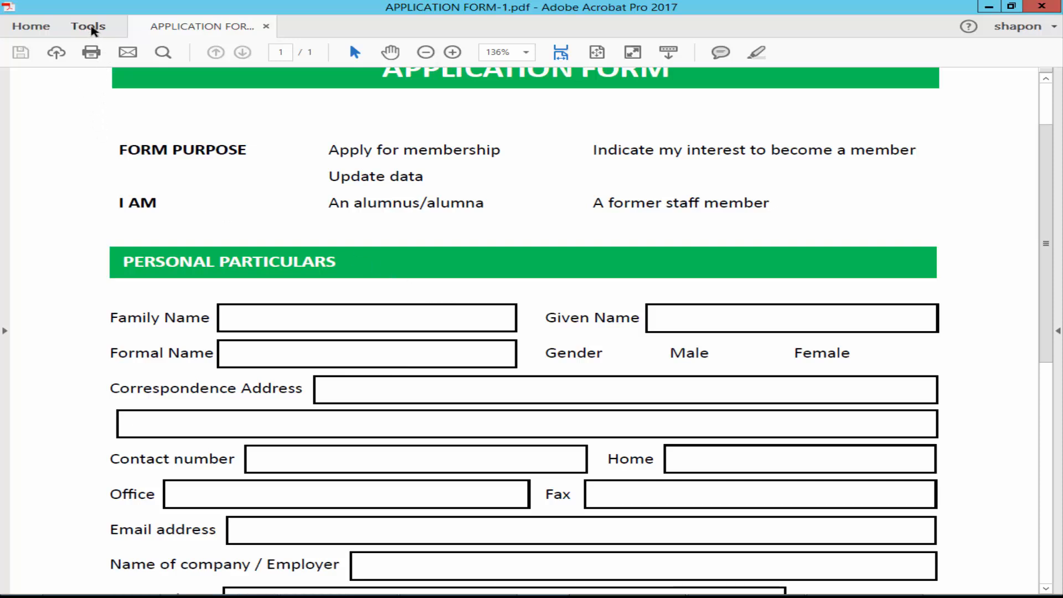
Step: Via Prepare Form, add a text field with Medium line thickness and Auto font size
{"action": "left_click", "coordinate": [88, 25]}
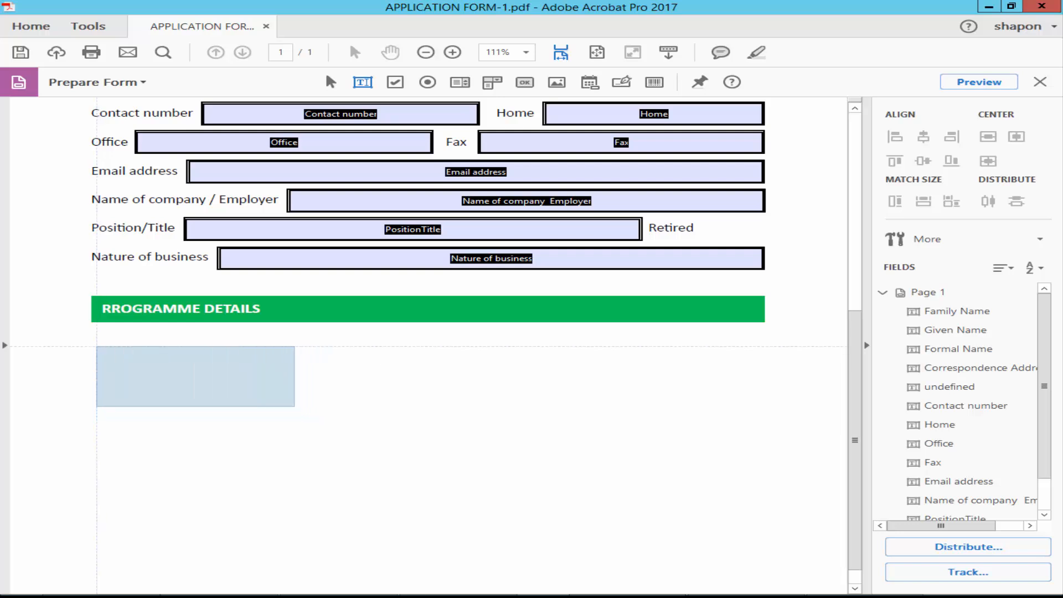
{"action": "double_click", "coordinate": [195, 375]}
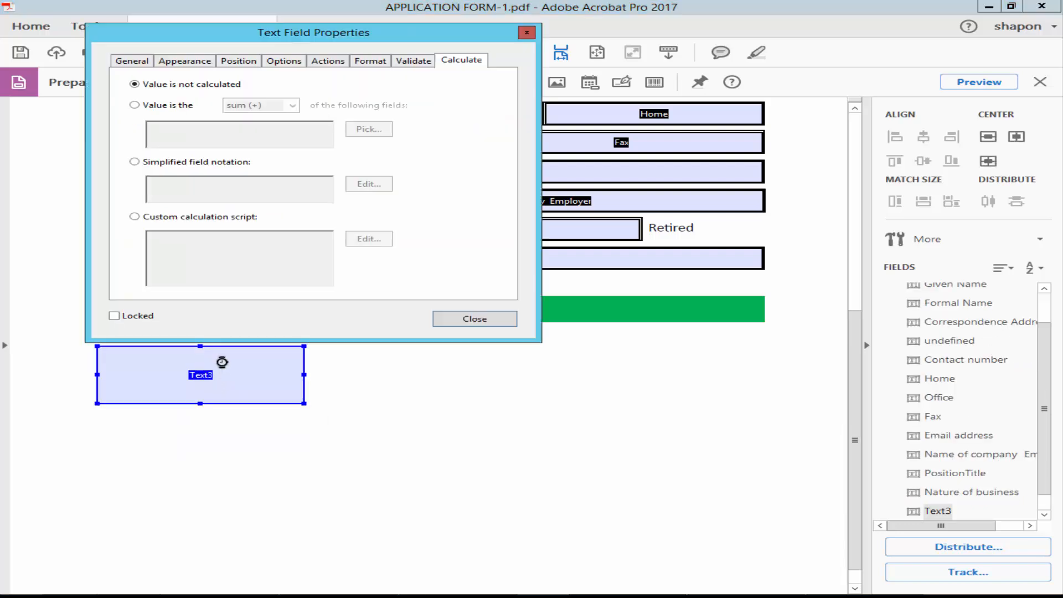
{"action": "left_click", "coordinate": [183, 60]}
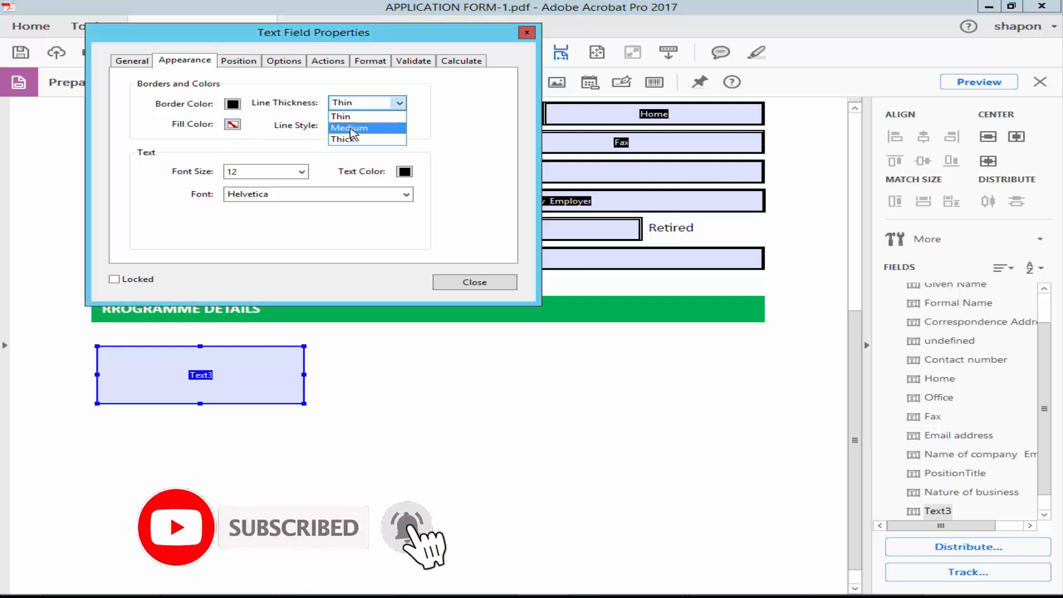
{"action": "left_click", "coordinate": [349, 128]}
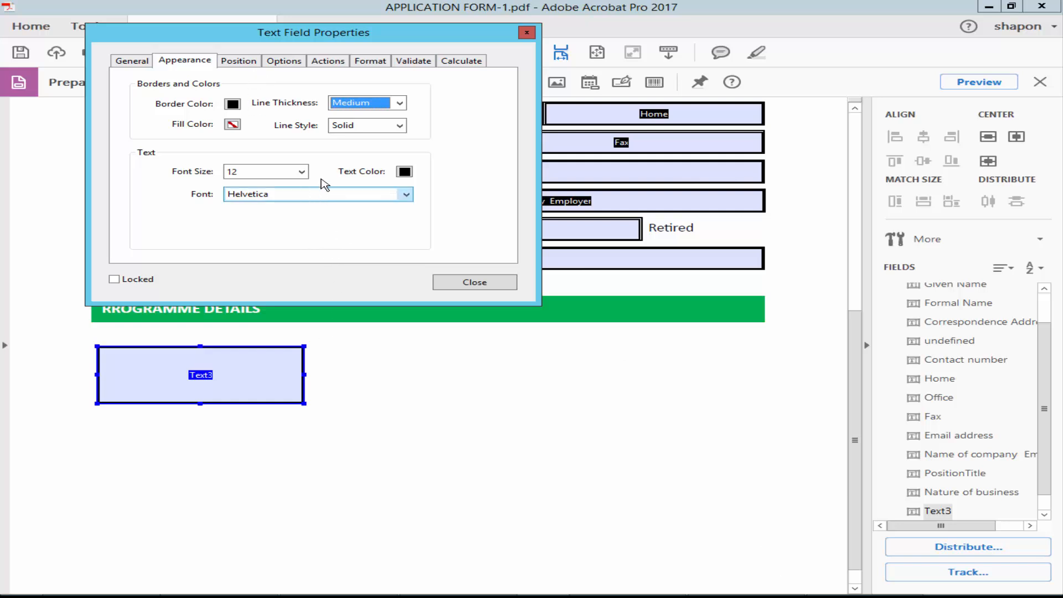
{"action": "left_click", "coordinate": [265, 170]}
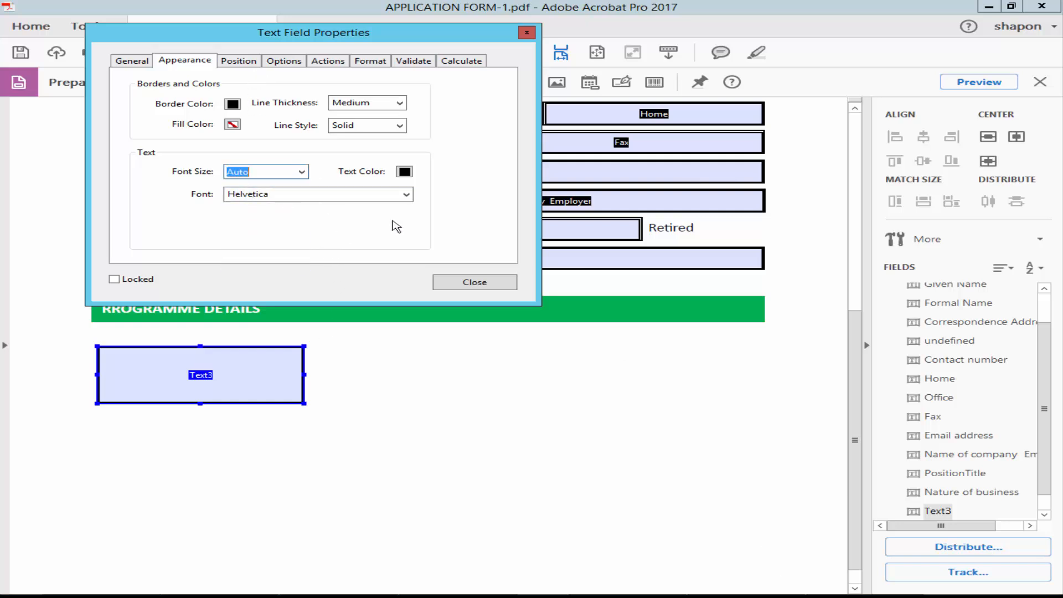
{"action": "left_click", "coordinate": [474, 282]}
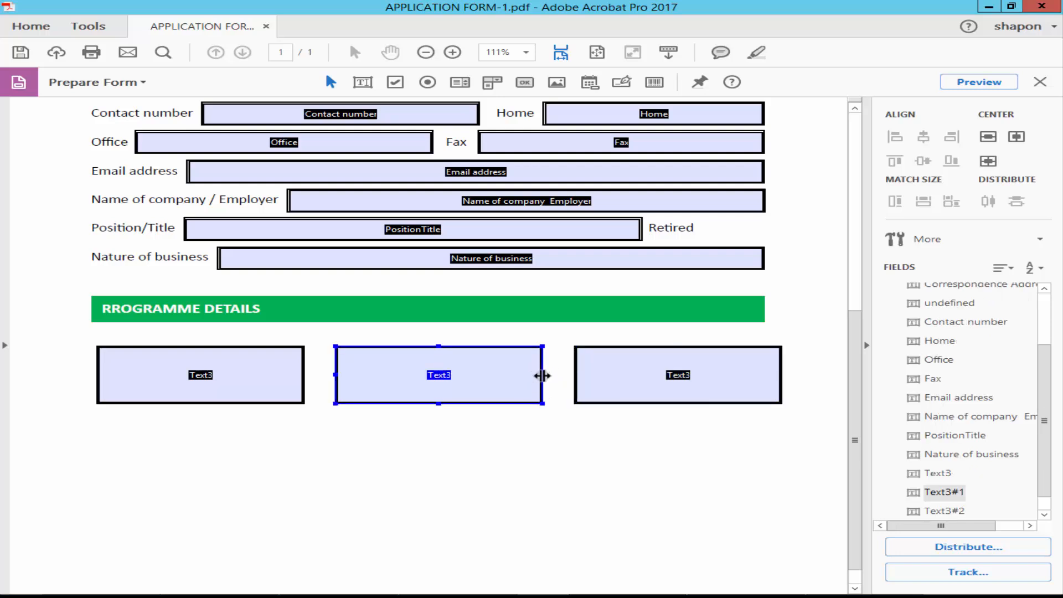
Step: Ctrl-drag two copies so Text3#0, Text3#1 and Text3#2 sit side by side
{"action": "left_click", "coordinate": [677, 375]}
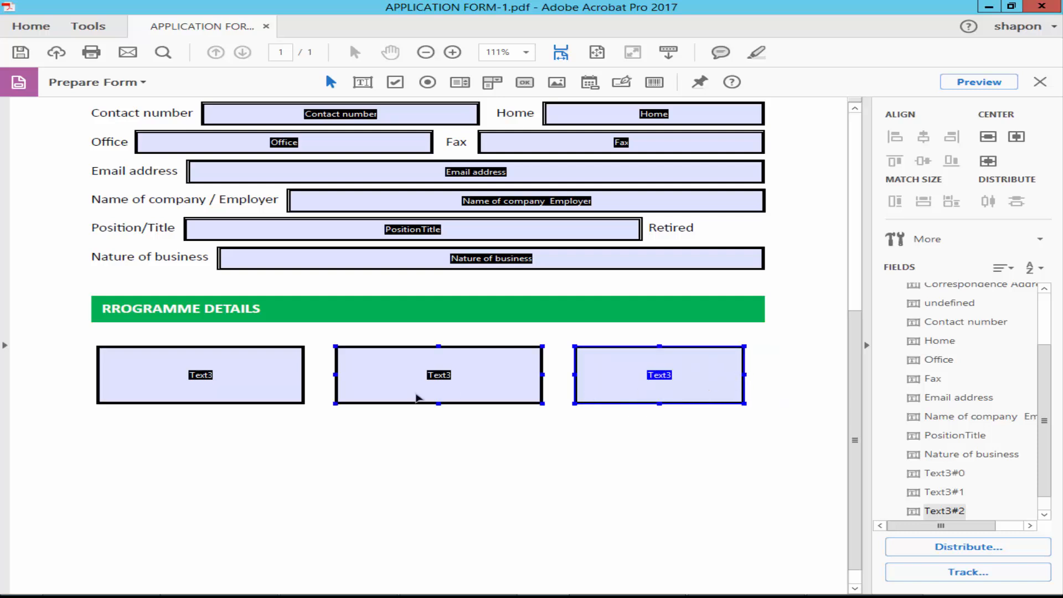
{"action": "mouse_move", "coordinate": [417, 381]}
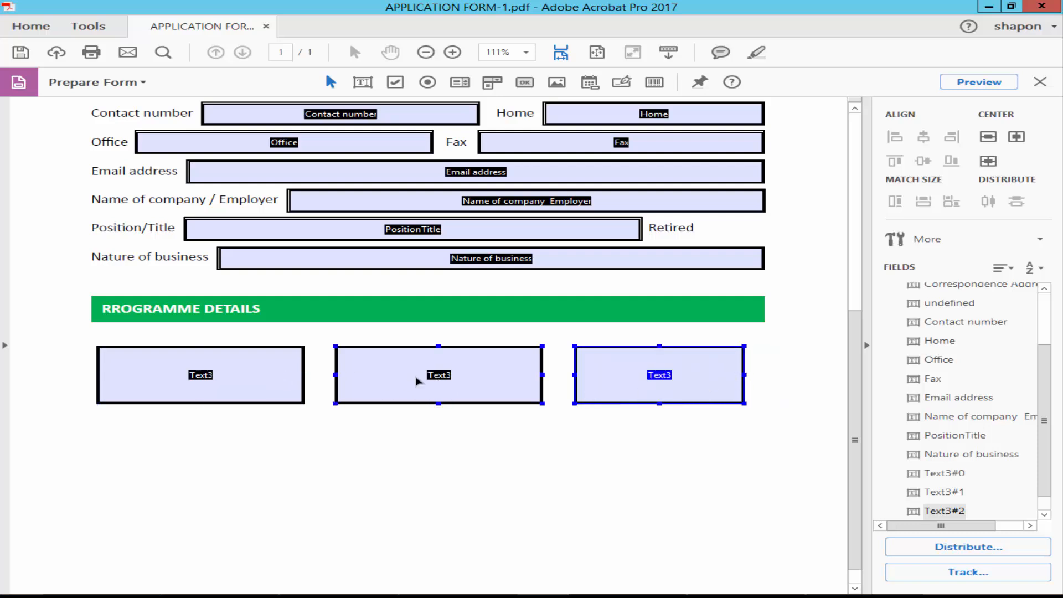
Step: Rename the copied fields so the three are Text3, Text4 and Text5
{"action": "double_click", "coordinate": [438, 375]}
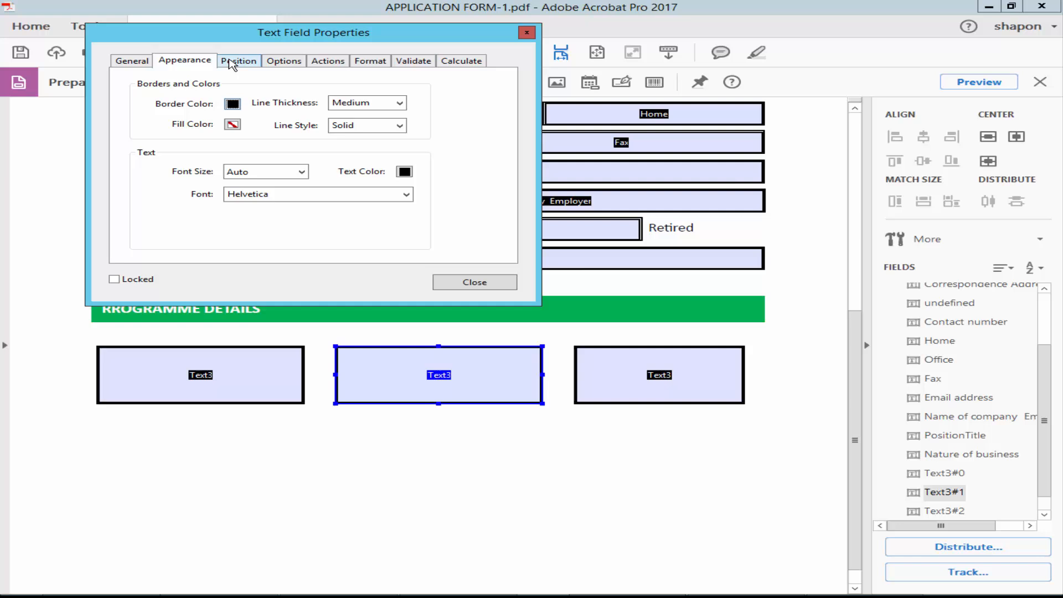
{"action": "left_click", "coordinate": [132, 61]}
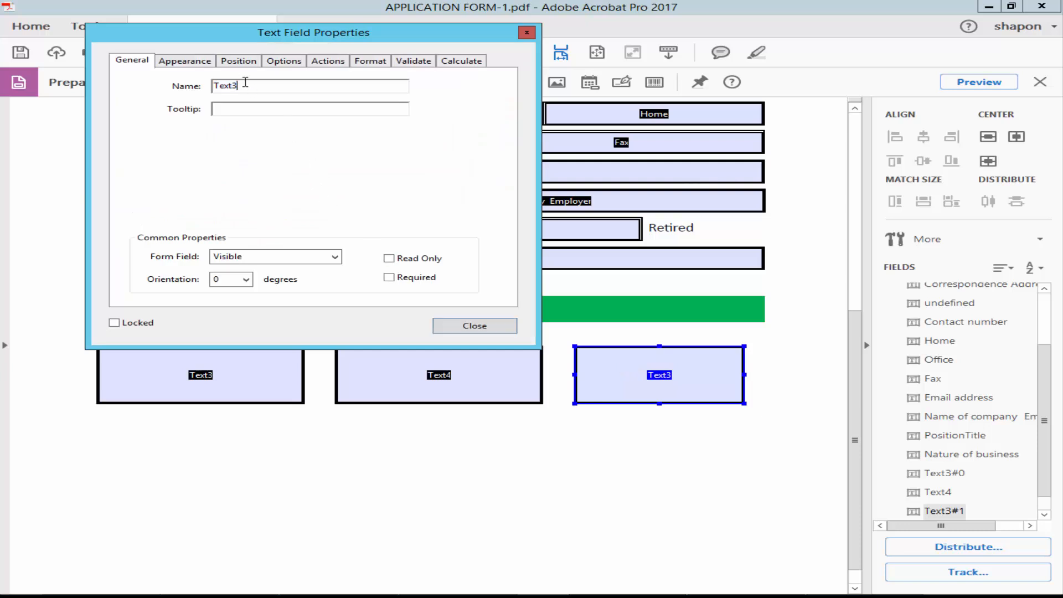
{"action": "key", "text": "BackSpace"}
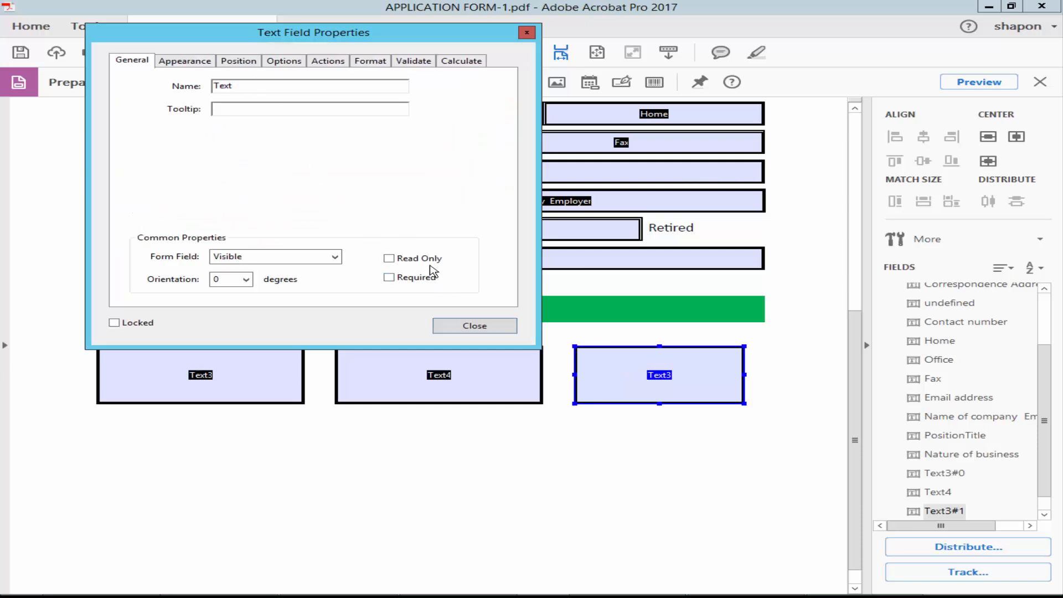
{"action": "left_click", "coordinate": [474, 326]}
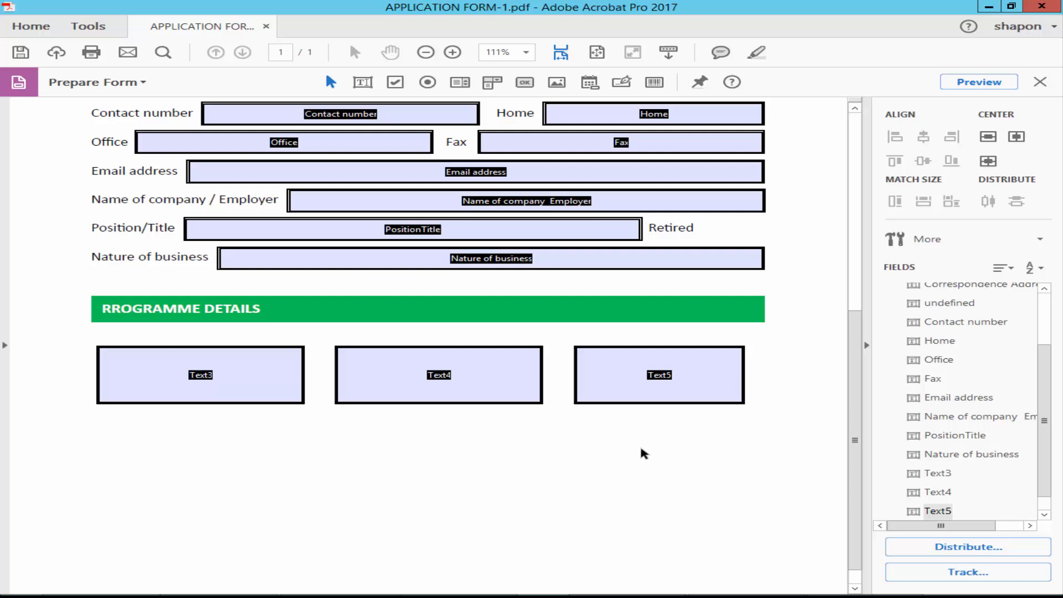
{"action": "left_click", "coordinate": [658, 376]}
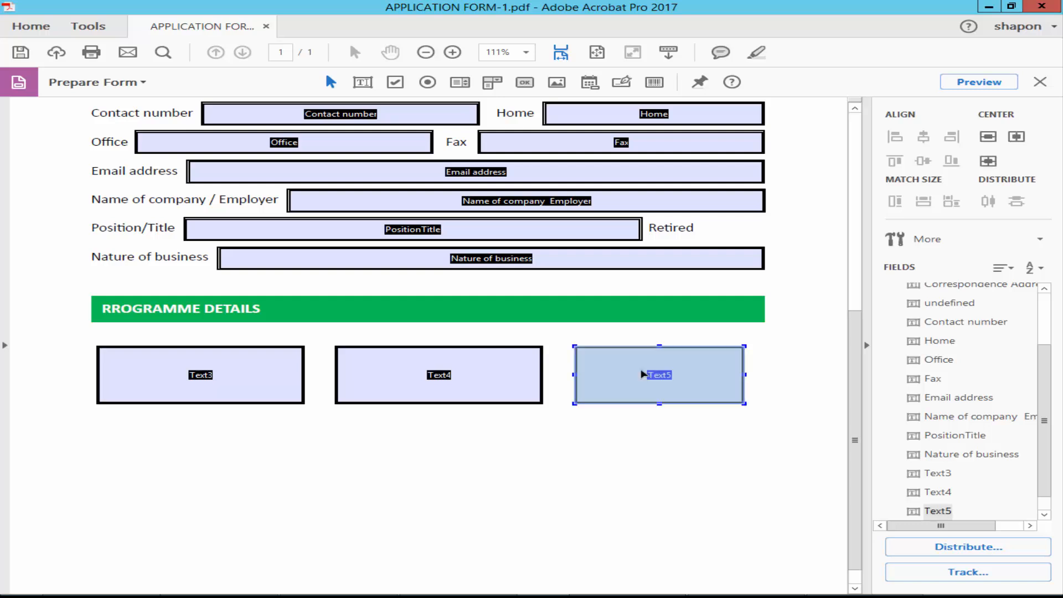
Step: Set Text5 to calculate by simplified field notation and bring up its formula editor
{"action": "double_click", "coordinate": [657, 374]}
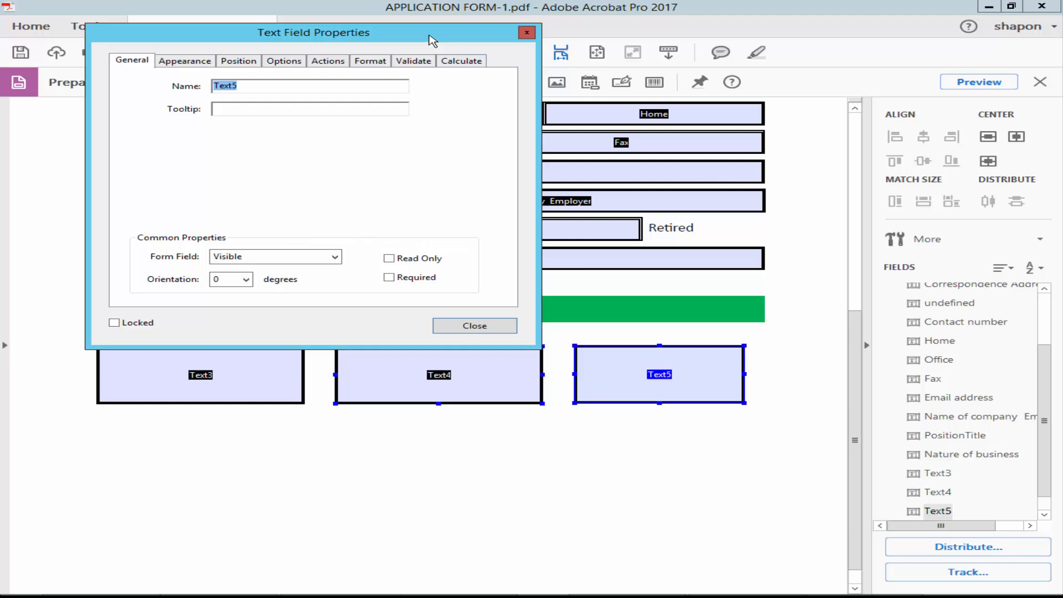
{"action": "left_click", "coordinate": [461, 61]}
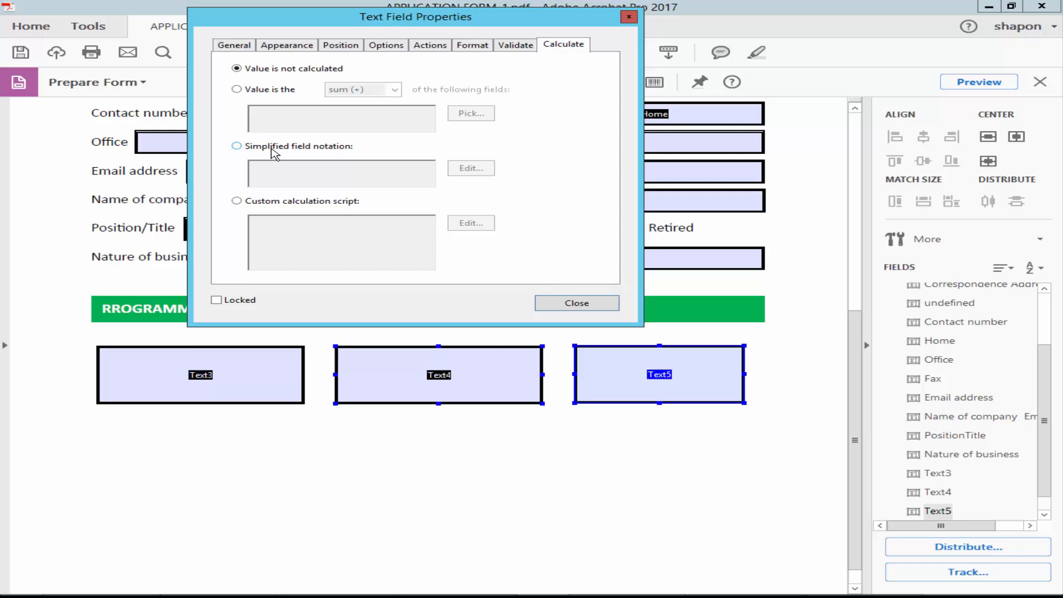
{"action": "left_click", "coordinate": [237, 147]}
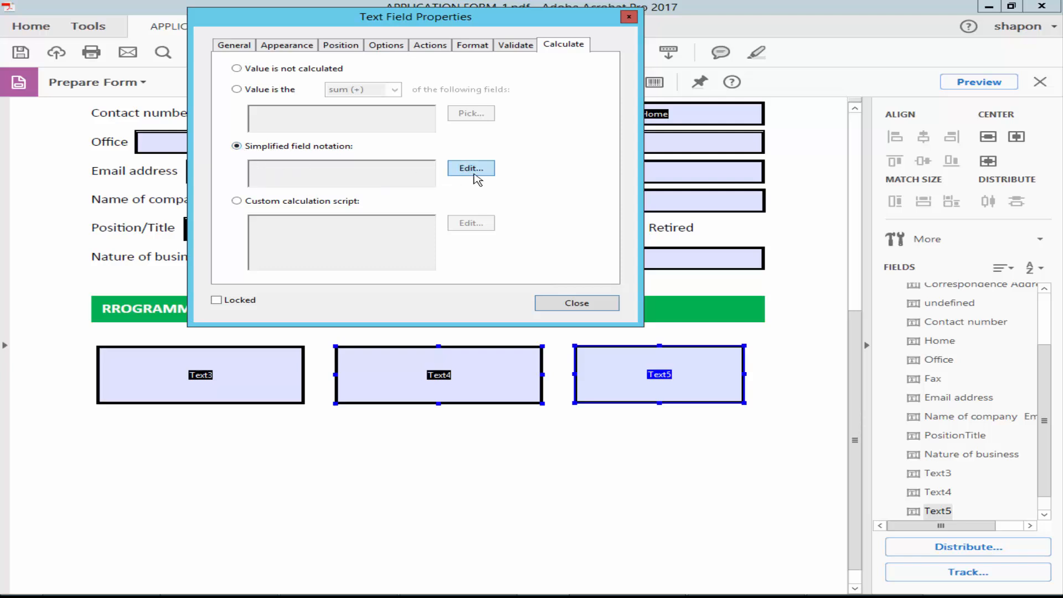
{"action": "left_click", "coordinate": [470, 168]}
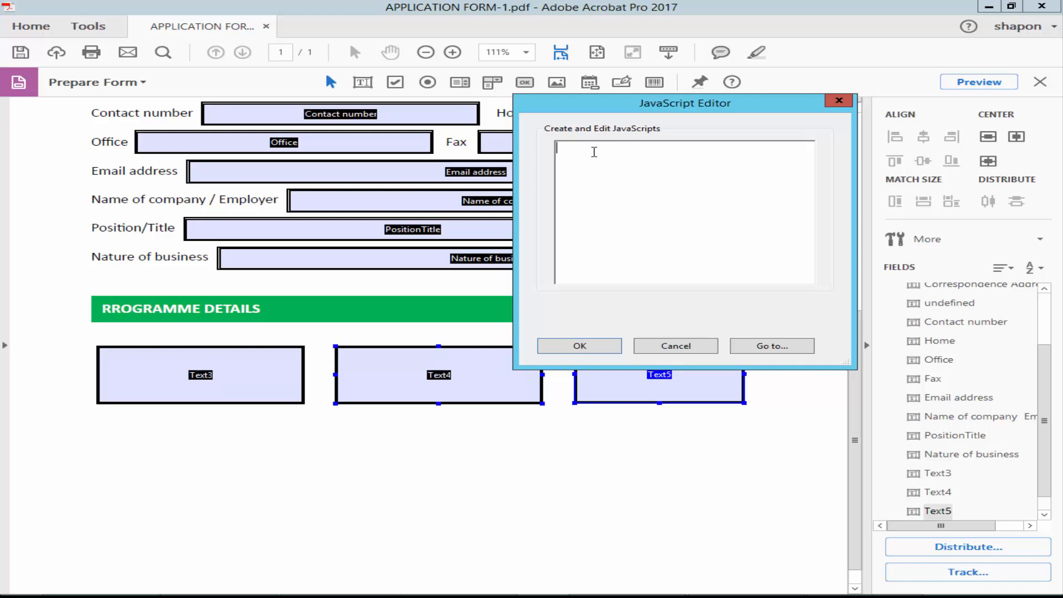
Step: Enter the formula Text3+Text4 in the script editor
{"action": "type", "text": "Text"}
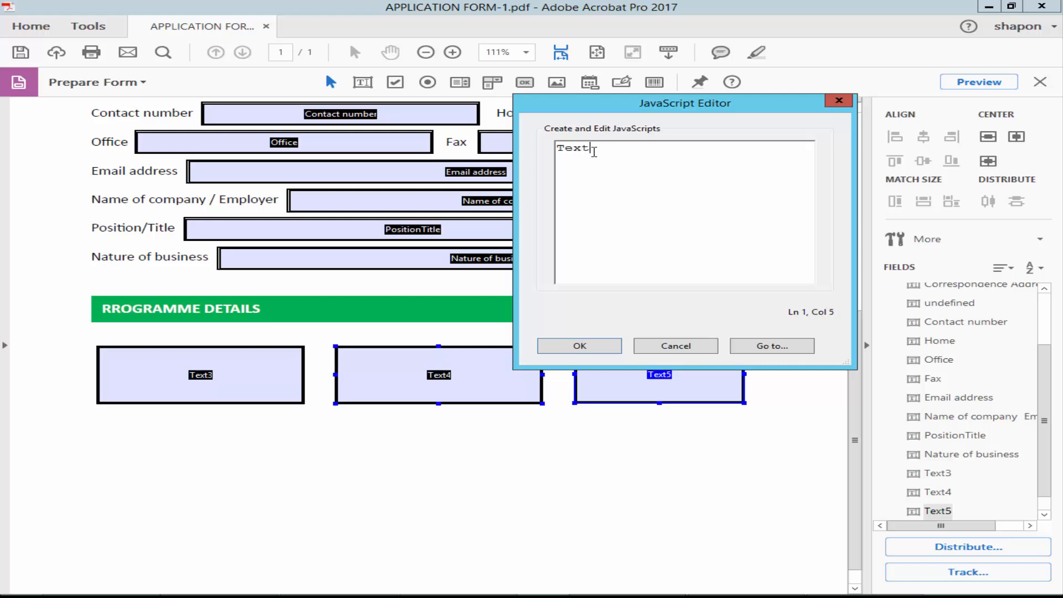
{"action": "type", "text": "3"}
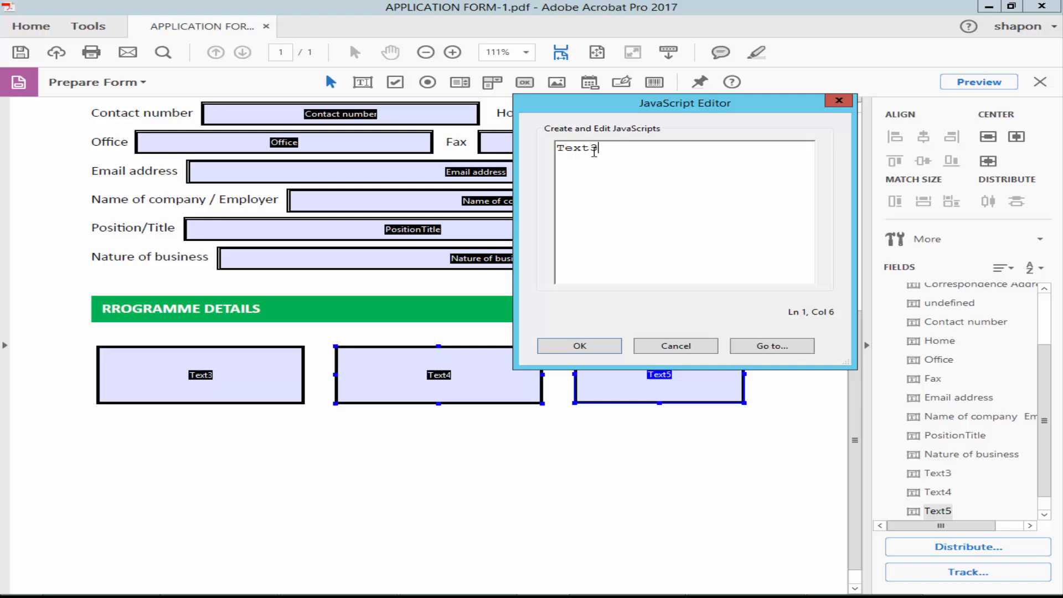
{"action": "type", "text": "+"}
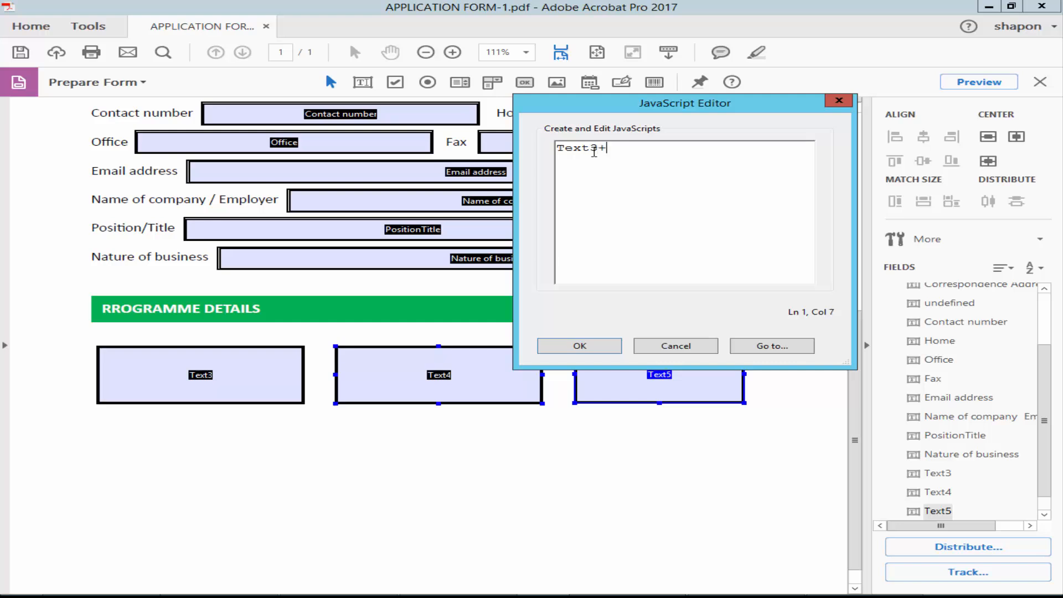
{"action": "type", "text": "Text"}
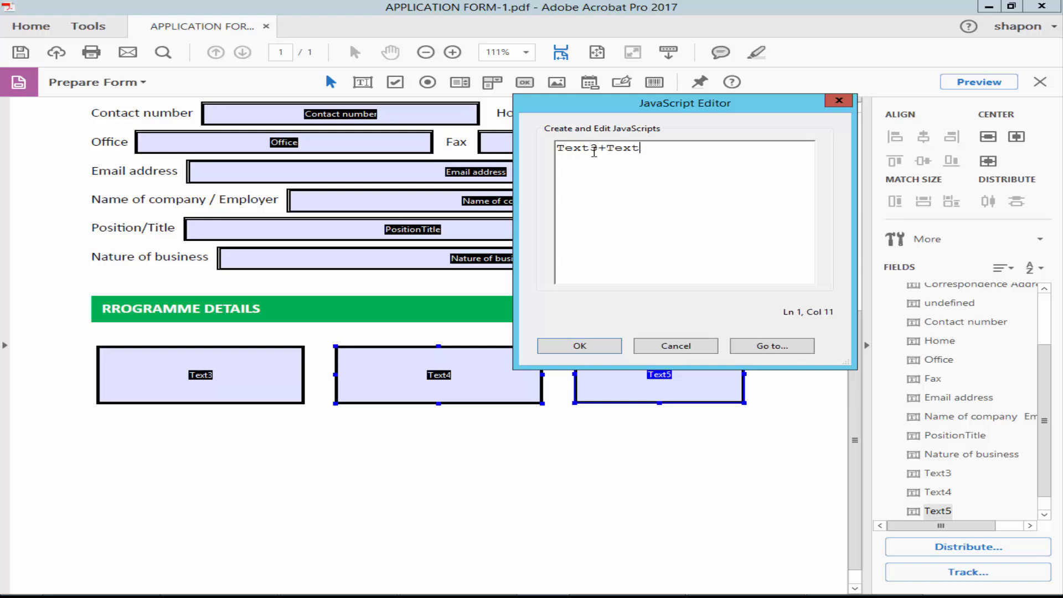
{"action": "type", "text": "4"}
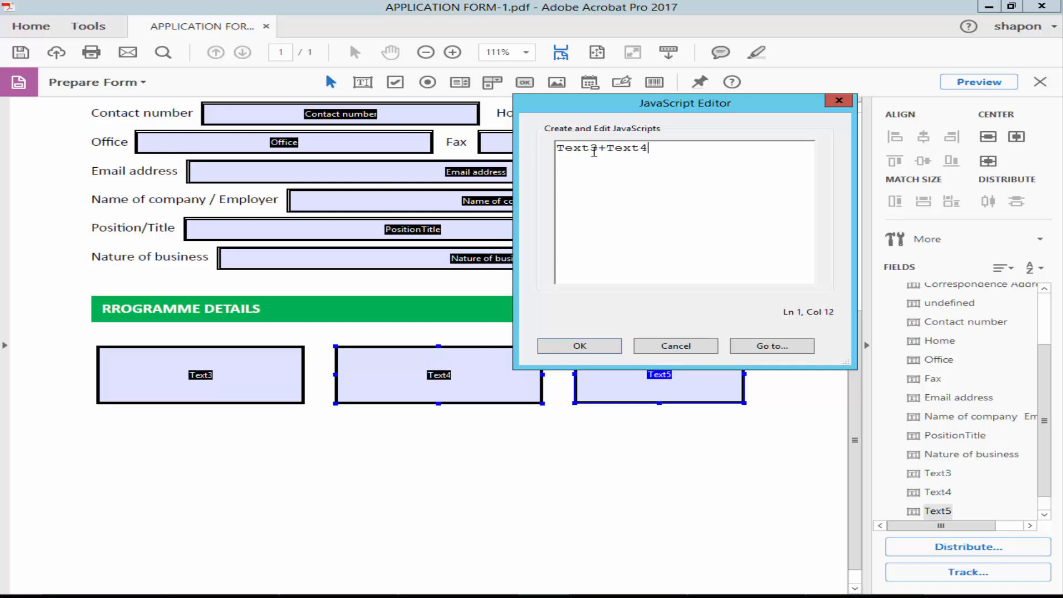
{"action": "mouse_move", "coordinate": [727, 255]}
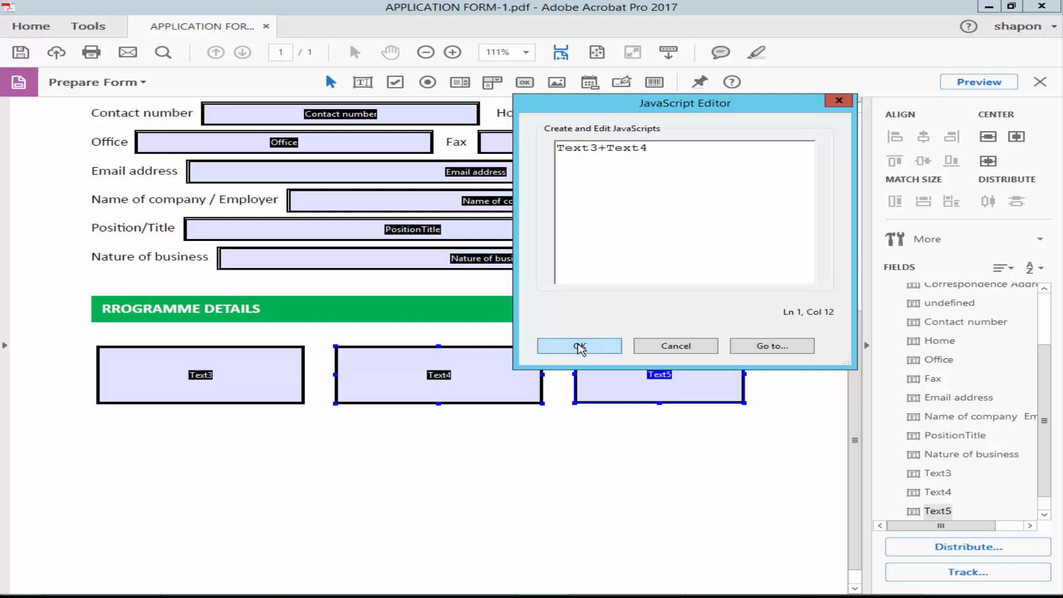
Step: Confirm Text3+Text4, preview that 10 and 10 give 20, then return to editing Text5
{"action": "left_click", "coordinate": [579, 346]}
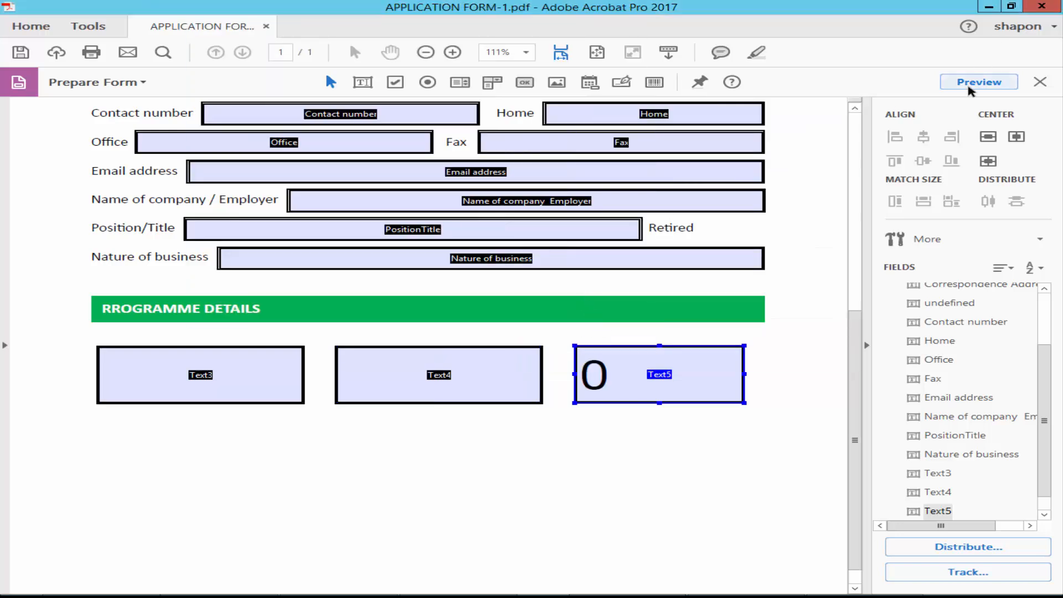
{"action": "left_click", "coordinate": [978, 81]}
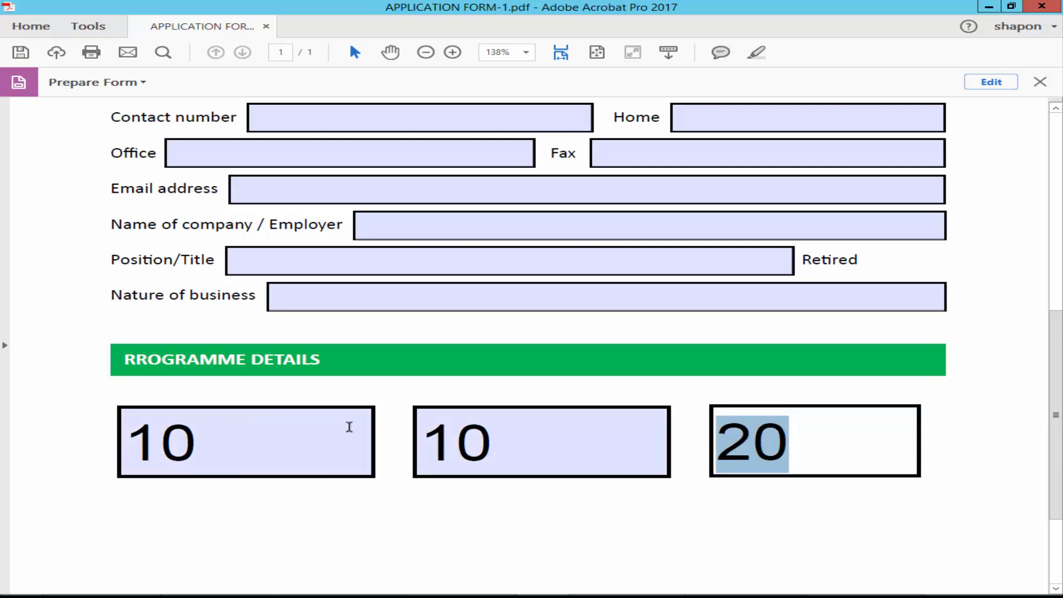
{"action": "left_click", "coordinate": [990, 81]}
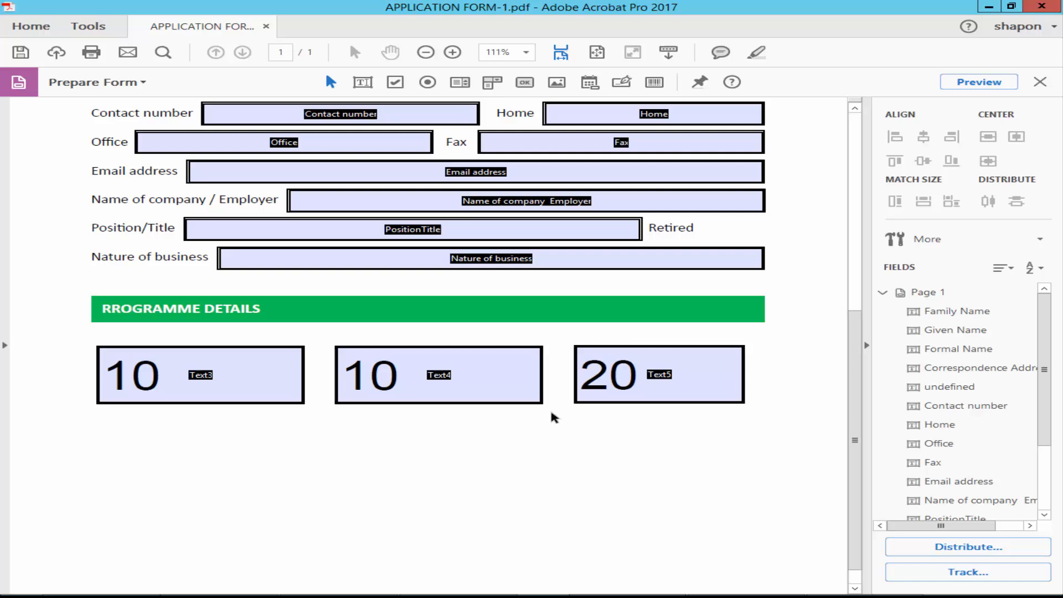
{"action": "mouse_move", "coordinate": [662, 443]}
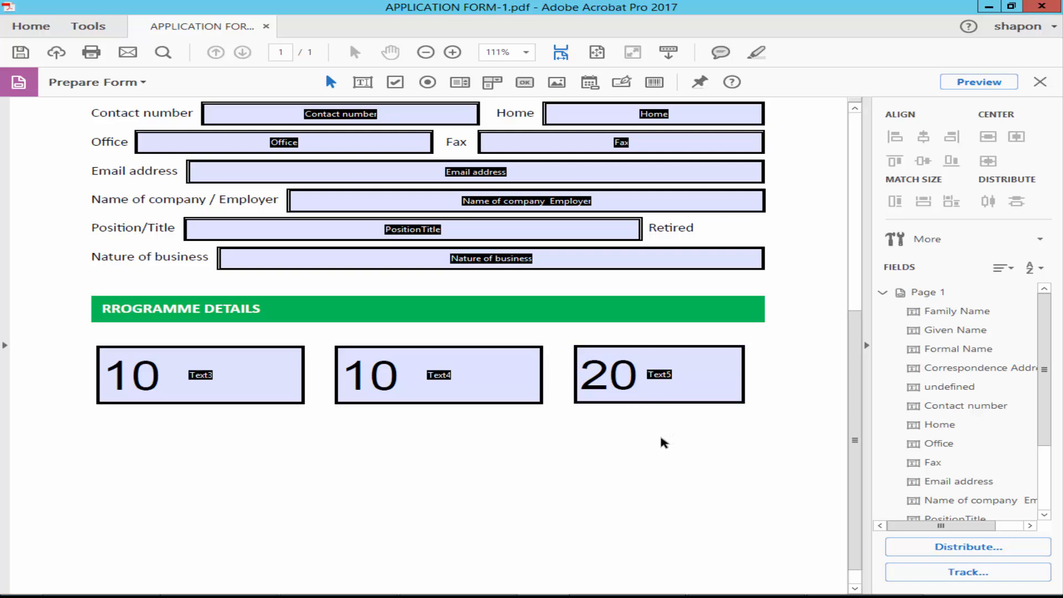
{"action": "left_click", "coordinate": [658, 374]}
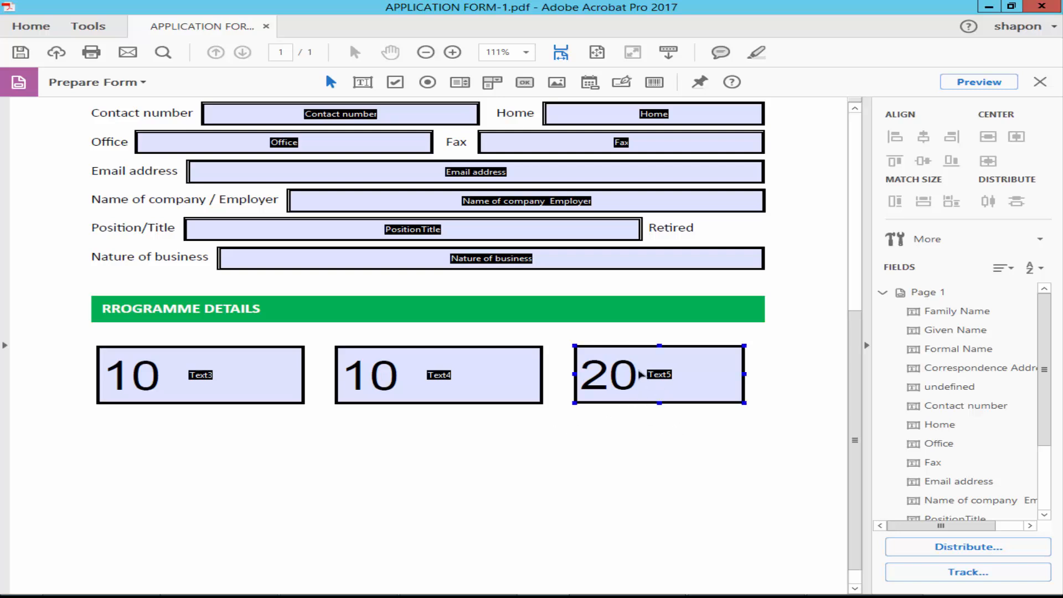
Step: Change the formula to Text3/Text4 and preview that 50 and 2 give 25
{"action": "double_click", "coordinate": [658, 374]}
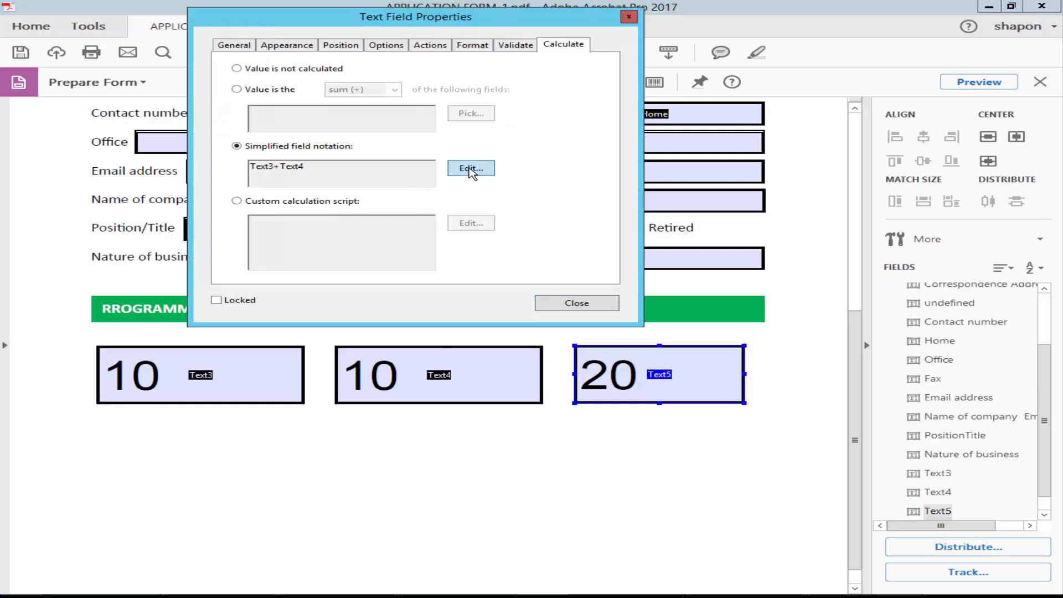
{"action": "left_click", "coordinate": [471, 169]}
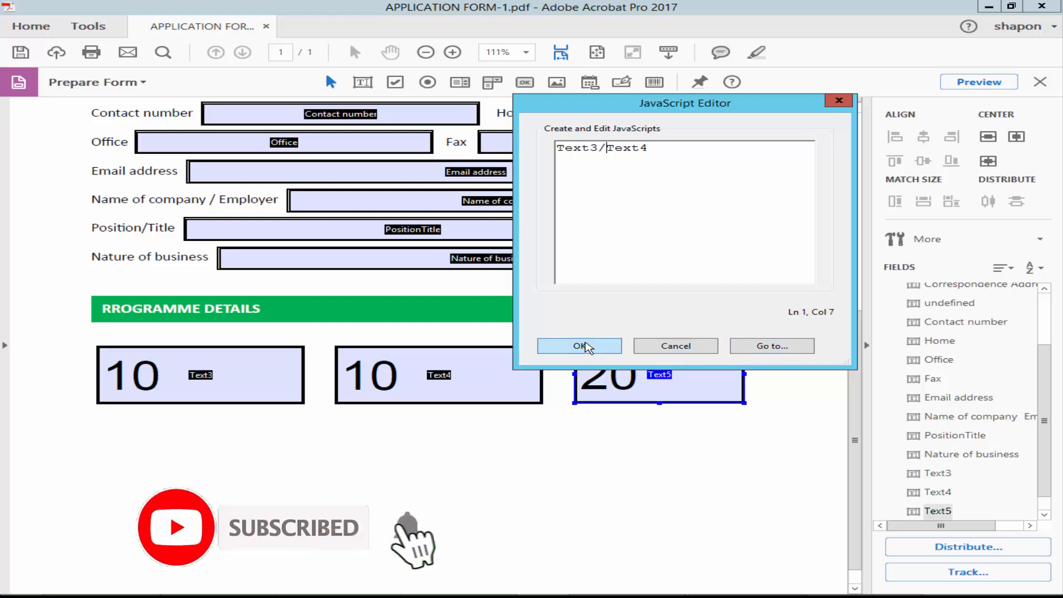
{"action": "left_click", "coordinate": [579, 345]}
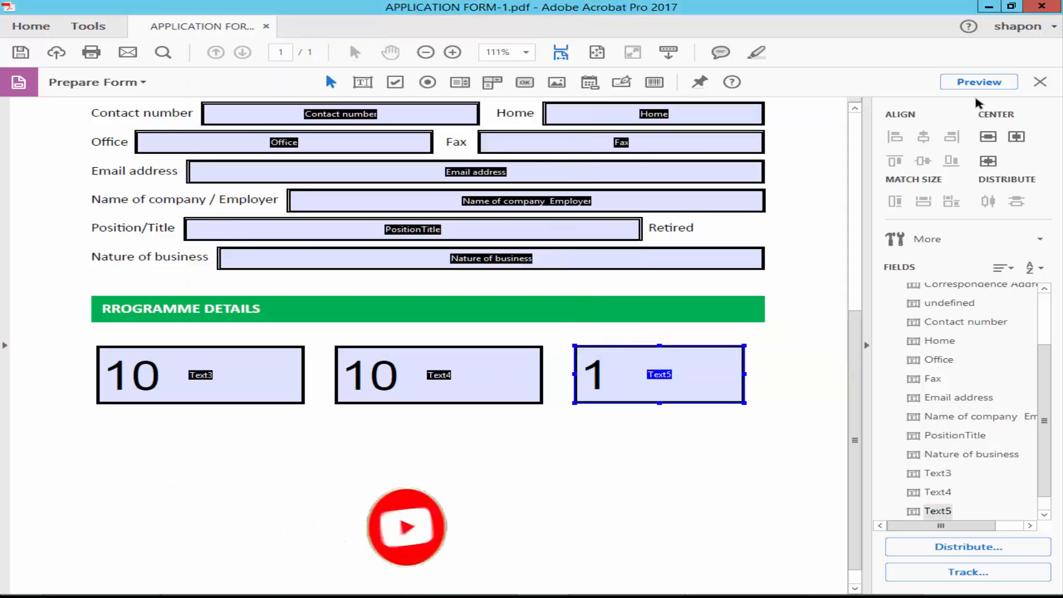
{"action": "left_click", "coordinate": [978, 80]}
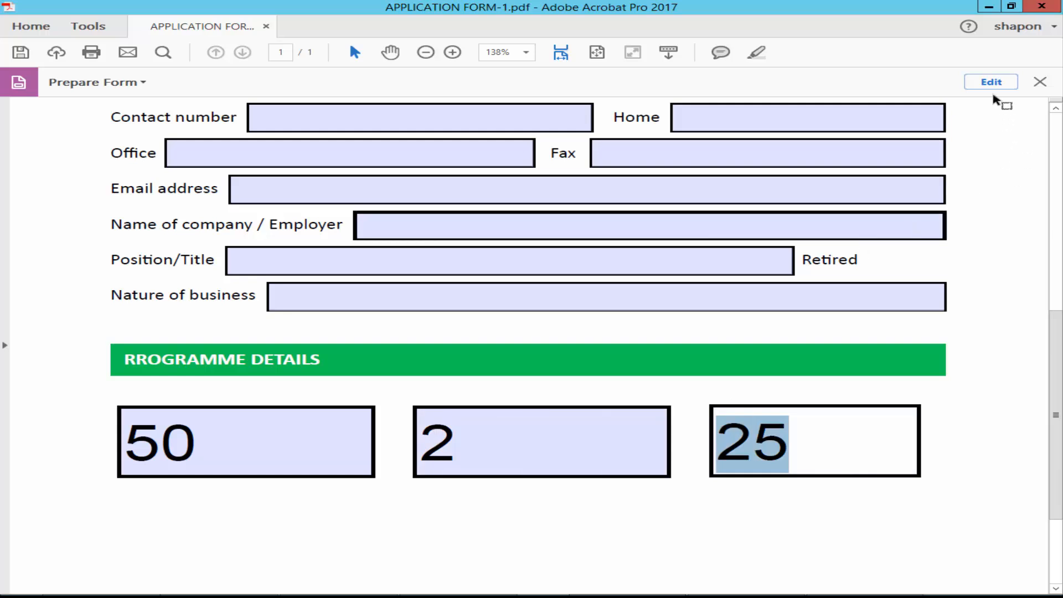
{"action": "left_click", "coordinate": [990, 81]}
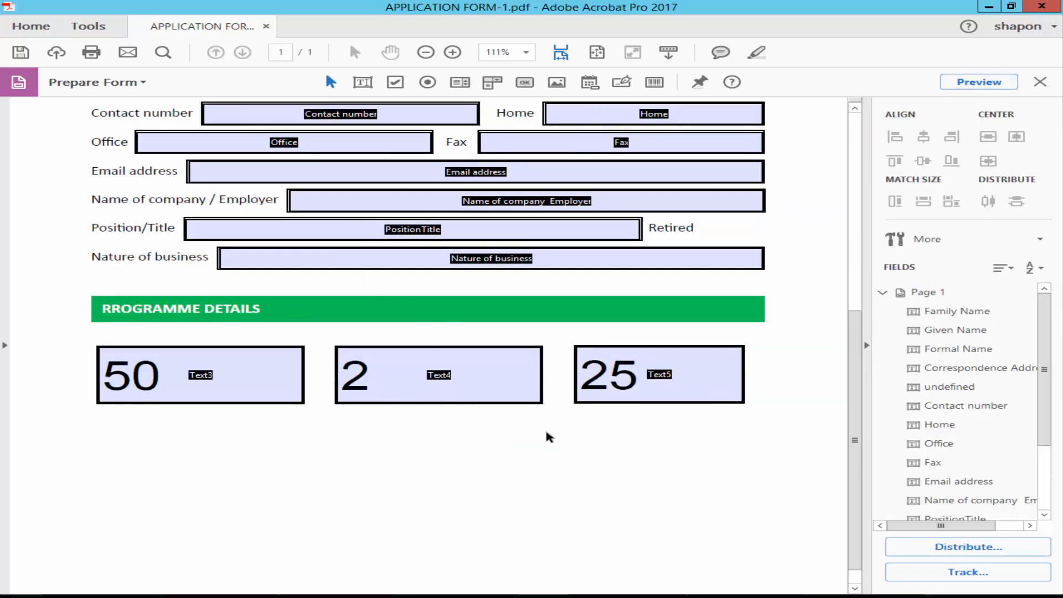
{"action": "mouse_move", "coordinate": [691, 425]}
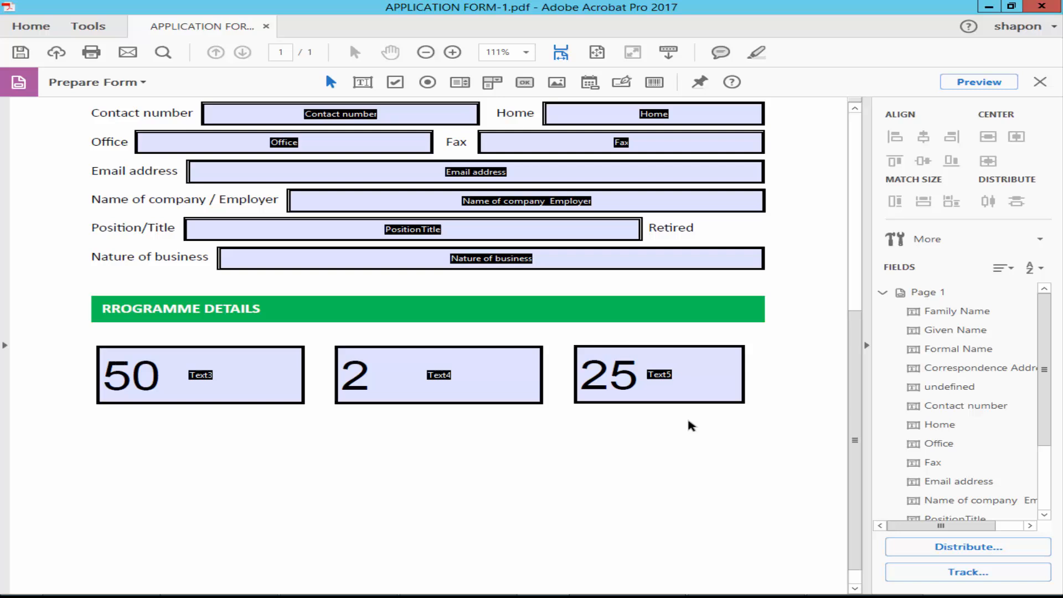
Step: Change the formula to Text3-Text4 and preview that 10 and 5 give 5
{"action": "double_click", "coordinate": [657, 375]}
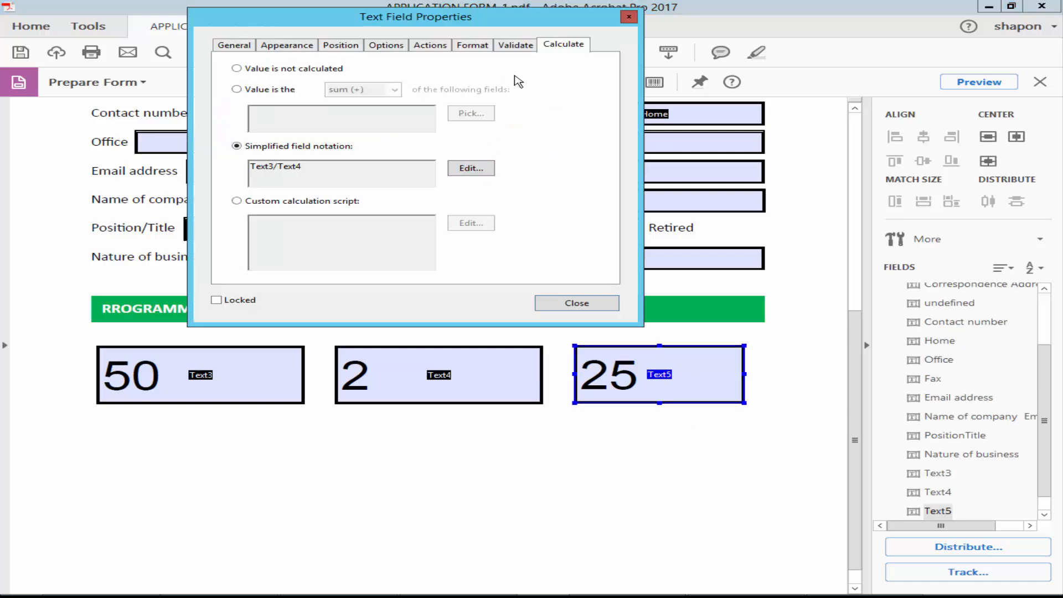
{"action": "left_click", "coordinate": [471, 168]}
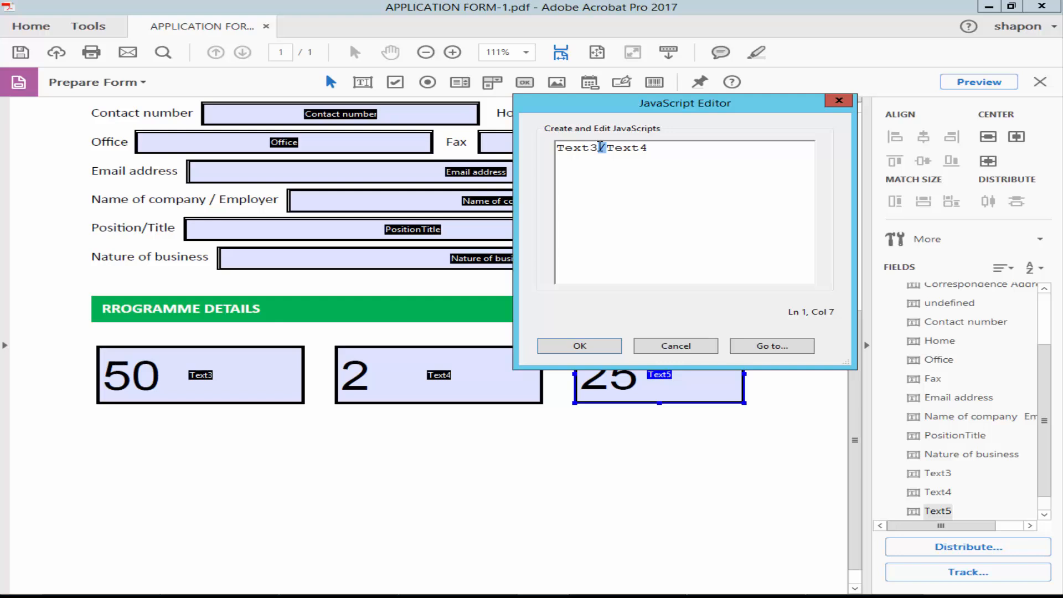
{"action": "left_click", "coordinate": [579, 345]}
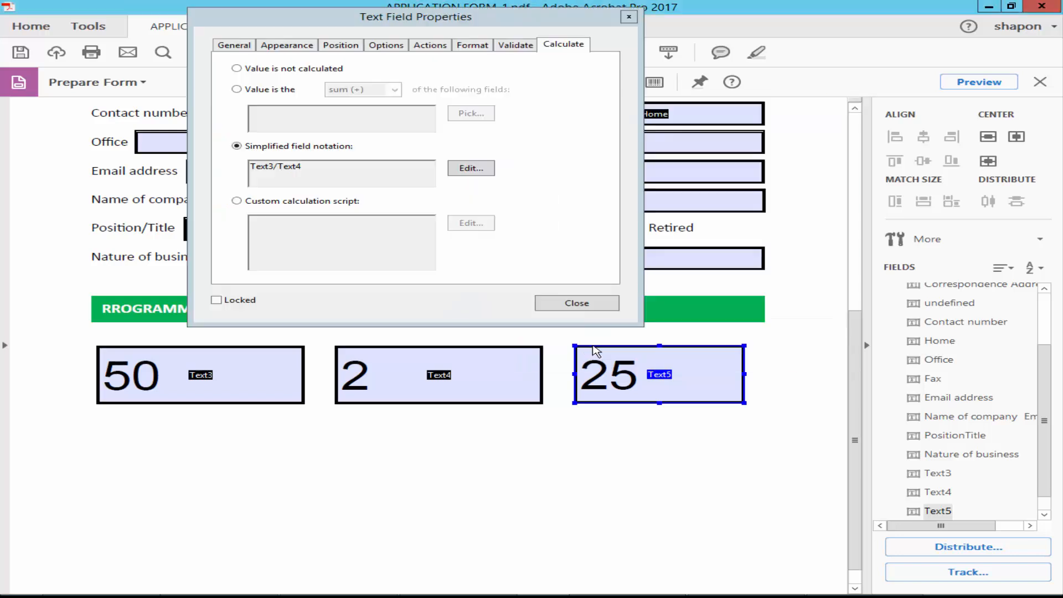
{"action": "left_click", "coordinate": [576, 302]}
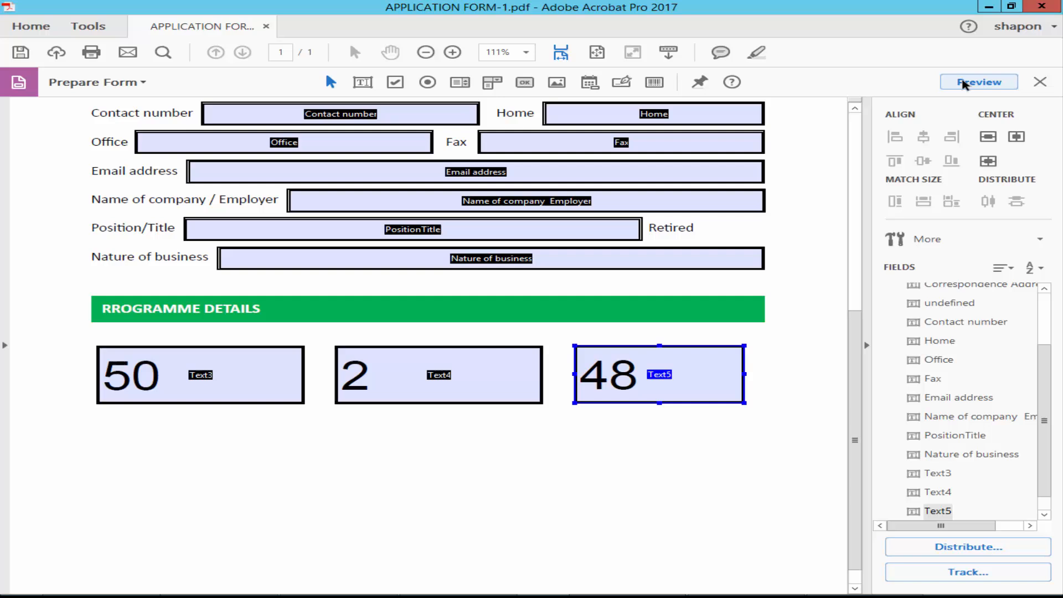
{"action": "left_click", "coordinate": [978, 82]}
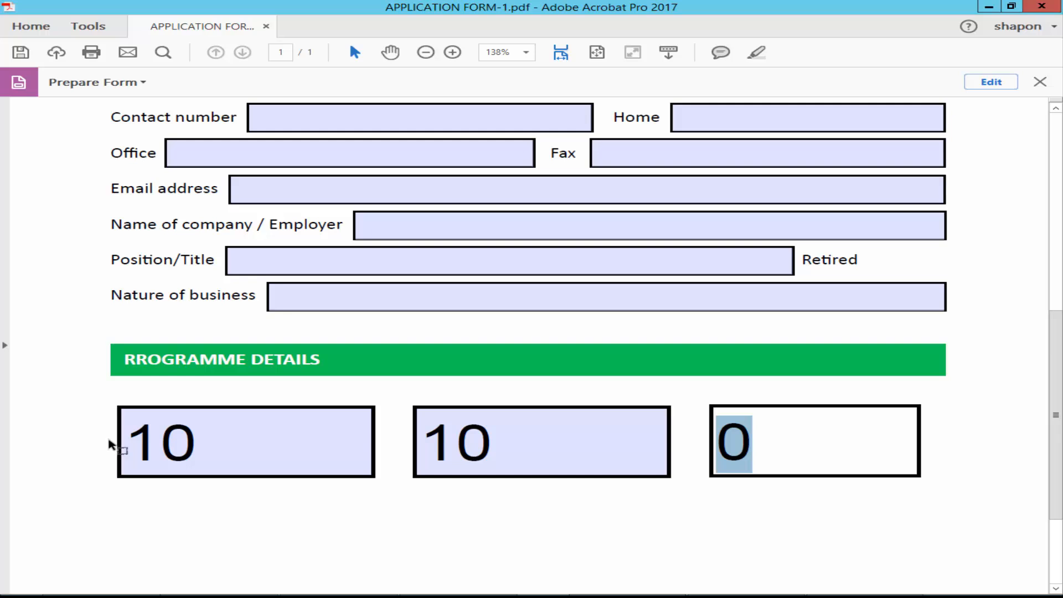
{"action": "type", "text": "5"}
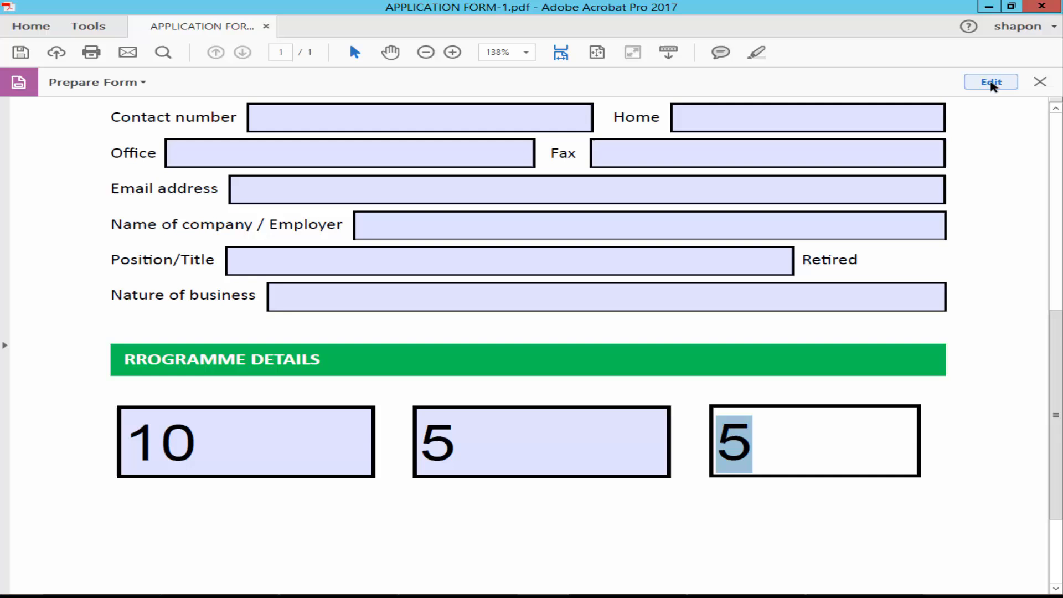
{"action": "left_click", "coordinate": [990, 80]}
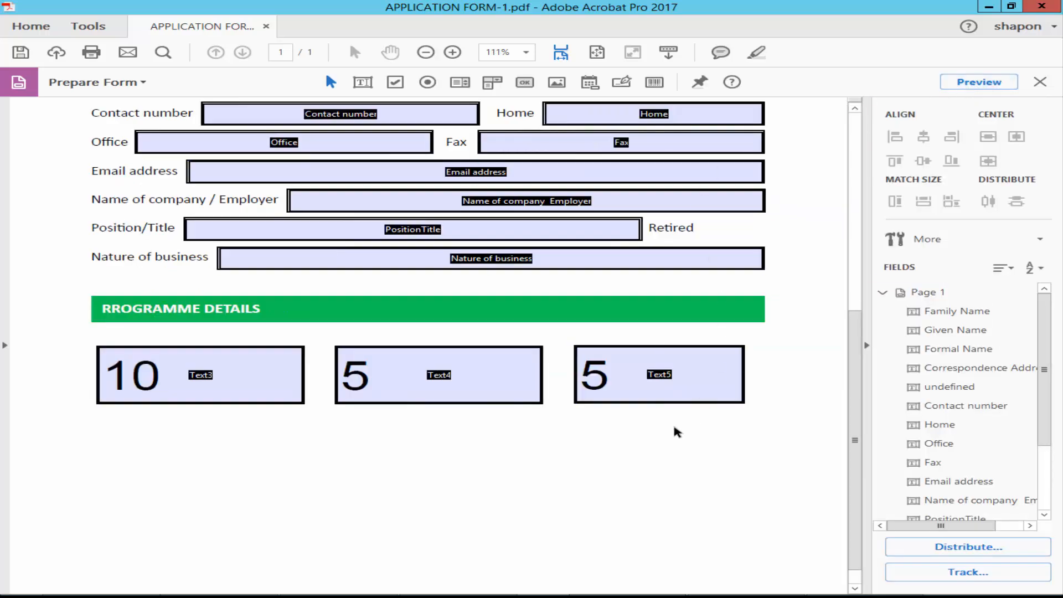
{"action": "mouse_move", "coordinate": [680, 431]}
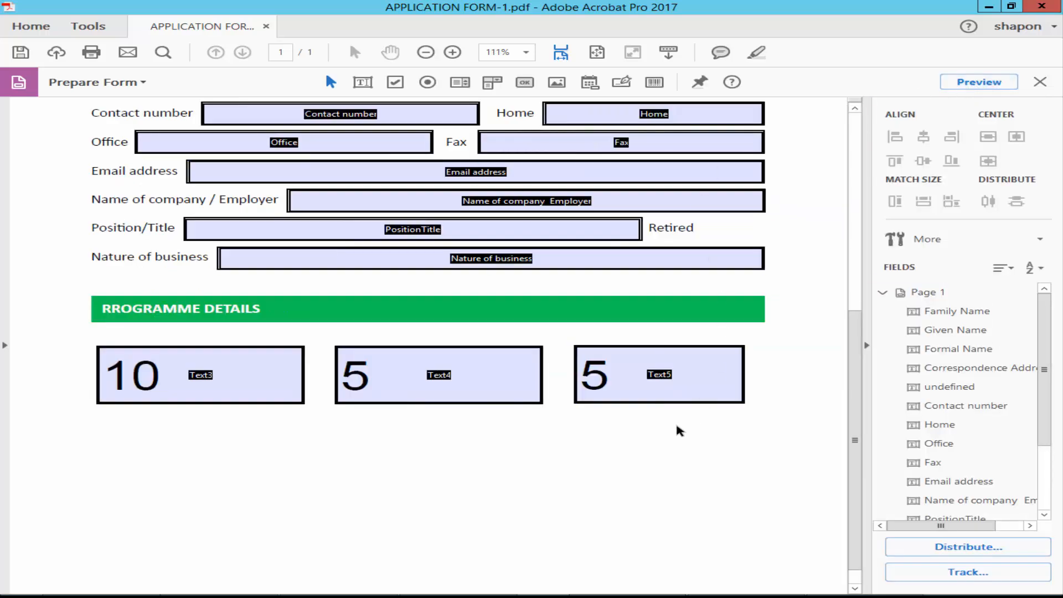
Step: Change the formula to Text3*Text4 and preview that 3 and 3 give 9
{"action": "double_click", "coordinate": [658, 375]}
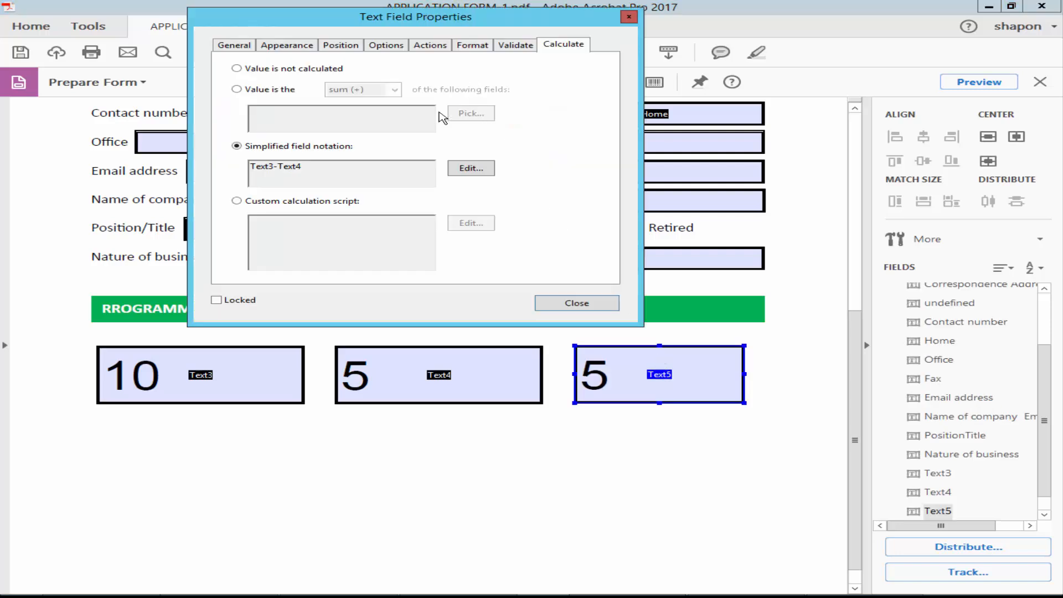
{"action": "left_click", "coordinate": [470, 167]}
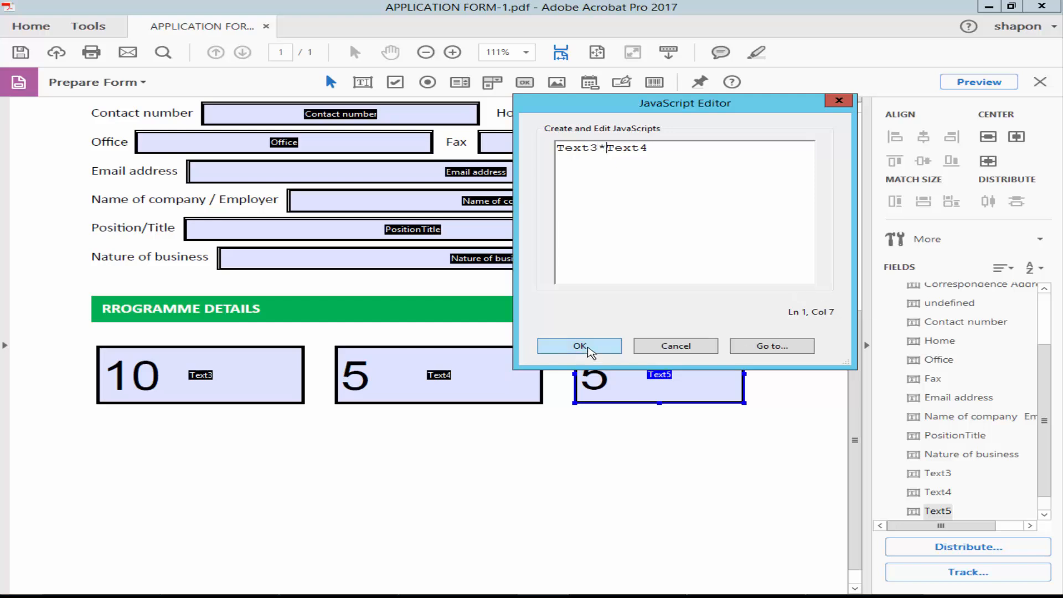
{"action": "left_click", "coordinate": [578, 347]}
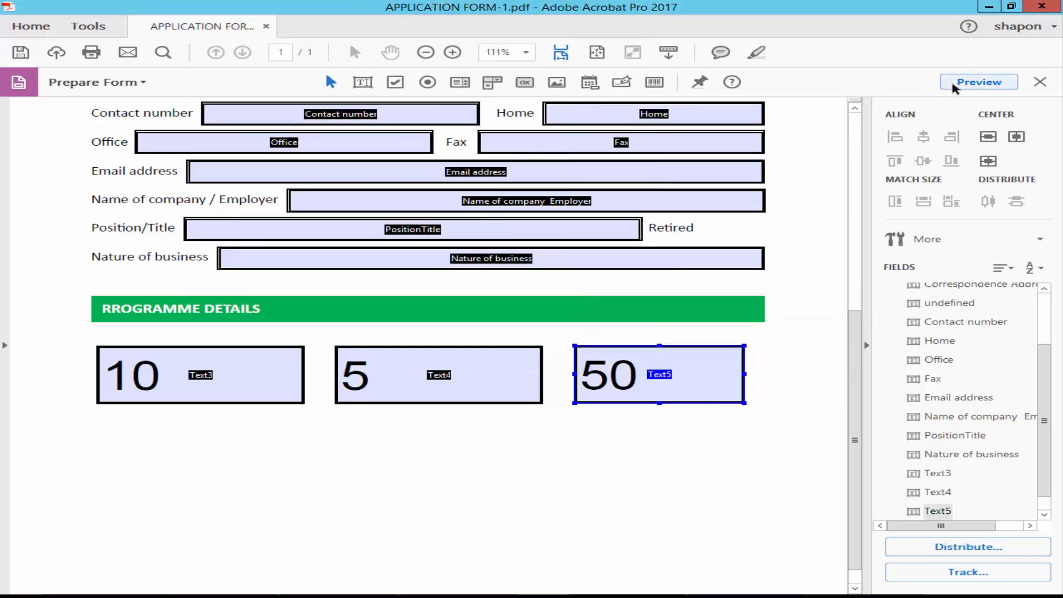
{"action": "left_click", "coordinate": [978, 82]}
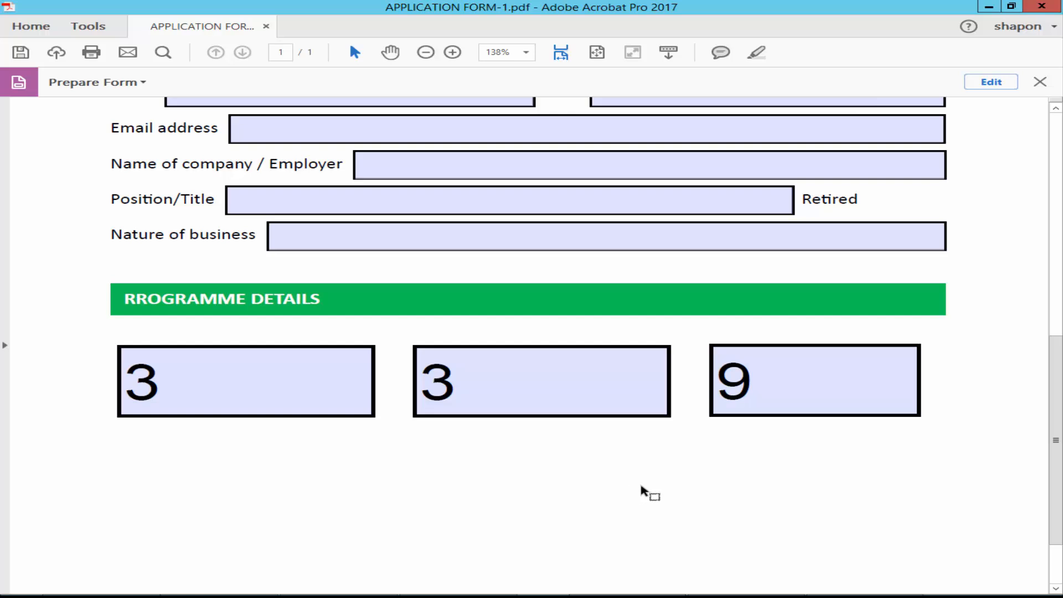
{"action": "mouse_move", "coordinate": [691, 482]}
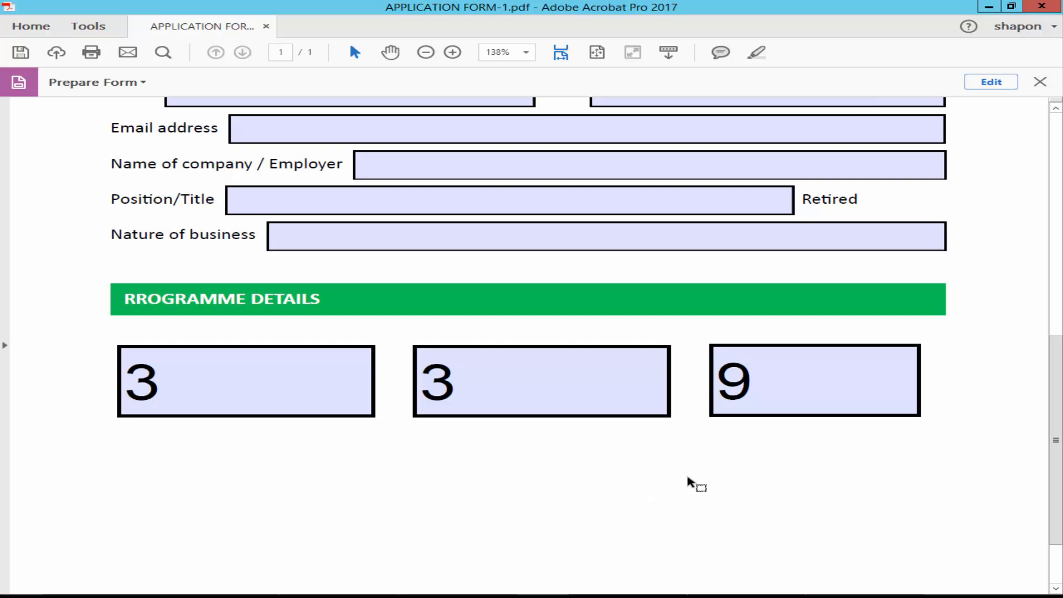
{"action": "mouse_move", "coordinate": [686, 488]}
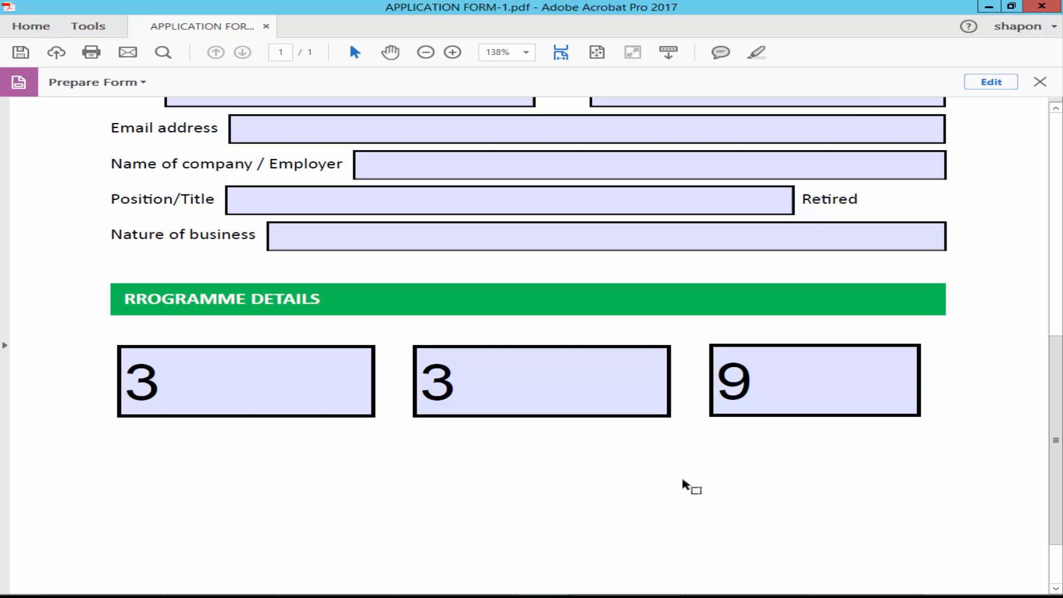